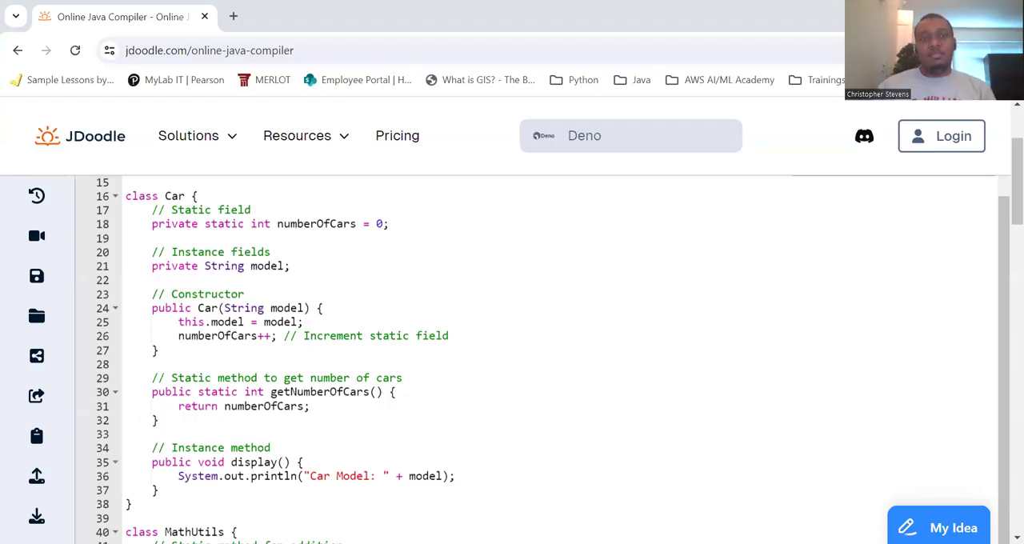
{"action": "mouse_move", "coordinate": [624, 224]}
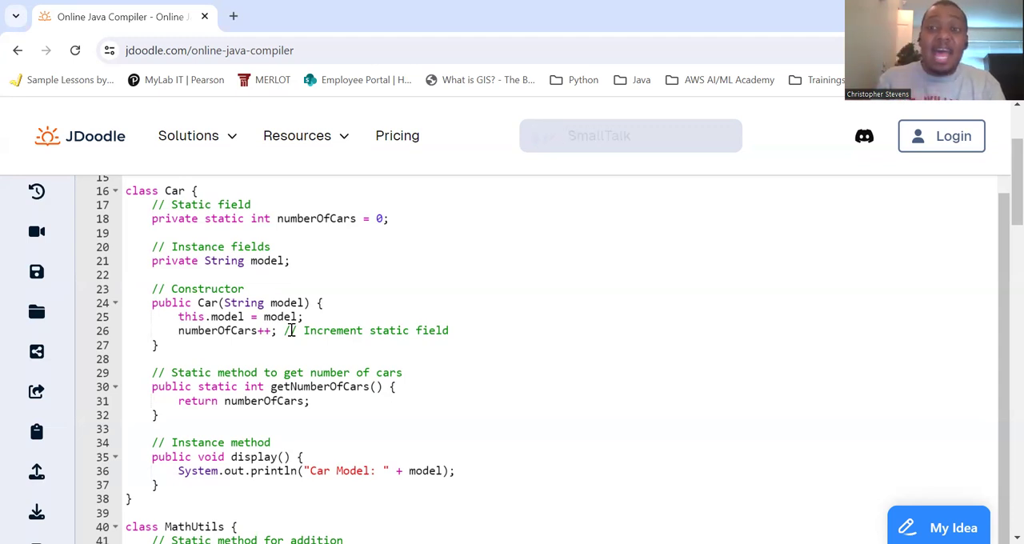
Step: Scroll the editor to show MyClass's main method creating the Toyota and Honda cars
{"action": "scroll", "scroll_direction": "down", "scroll_amount": 3}
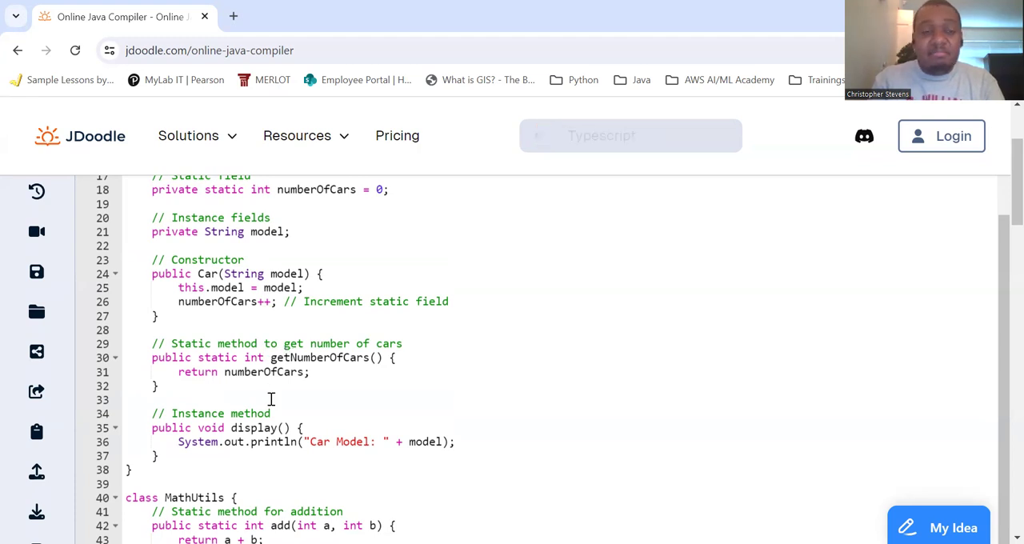
{"action": "scroll", "scroll_direction": "down", "scroll_amount": 3}
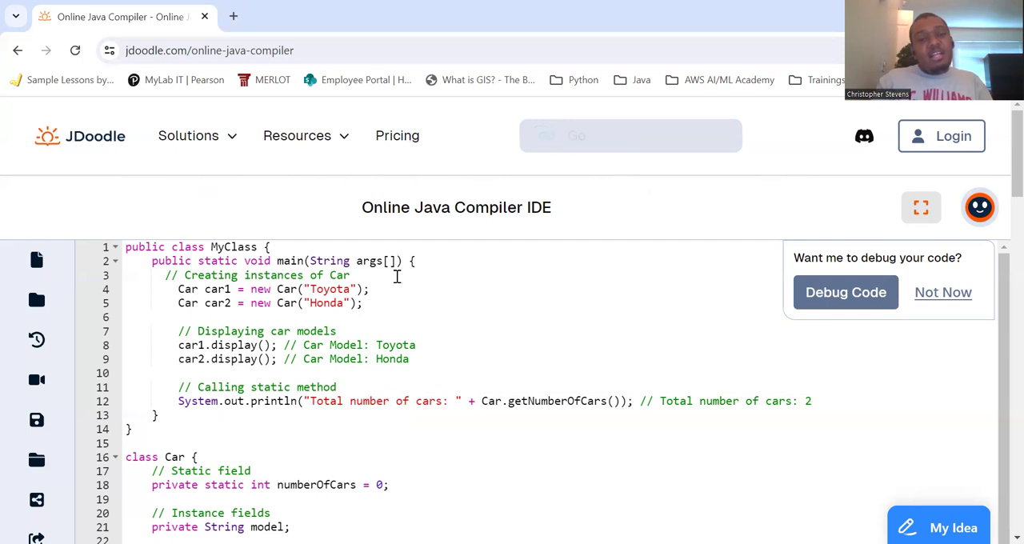
{"action": "left_click", "coordinate": [631, 134]}
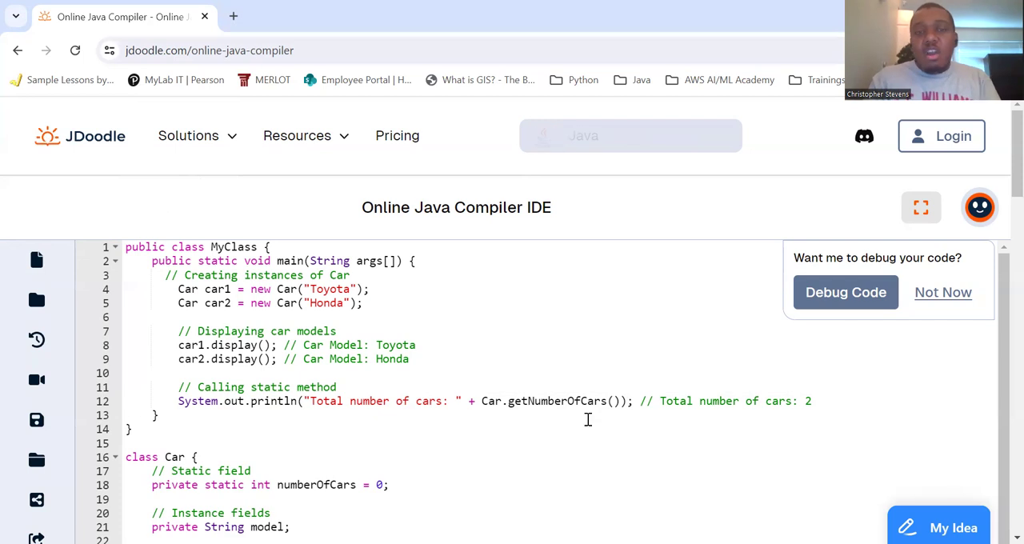
{"action": "scroll", "scroll_direction": "down", "scroll_amount": 3}
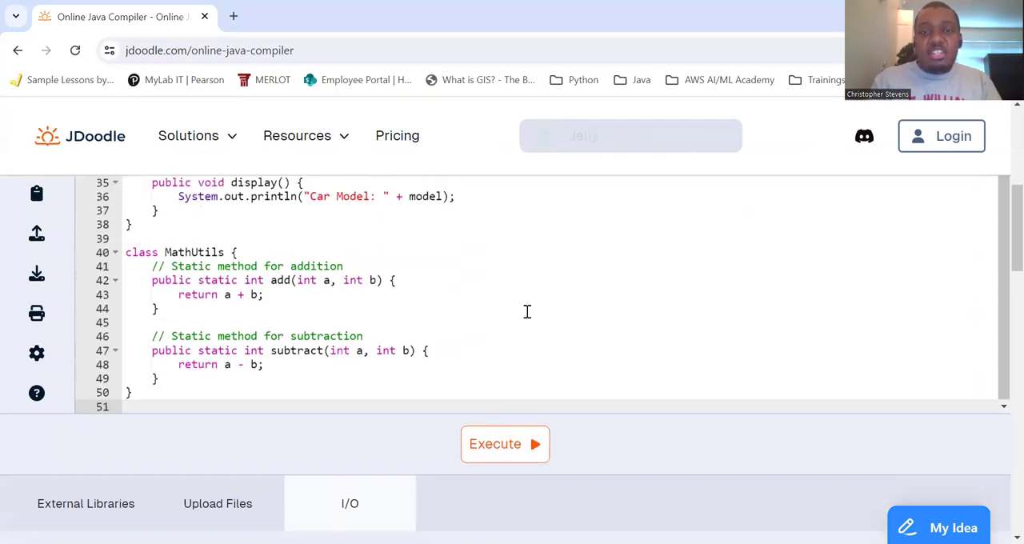
{"action": "left_click", "coordinate": [506, 445]}
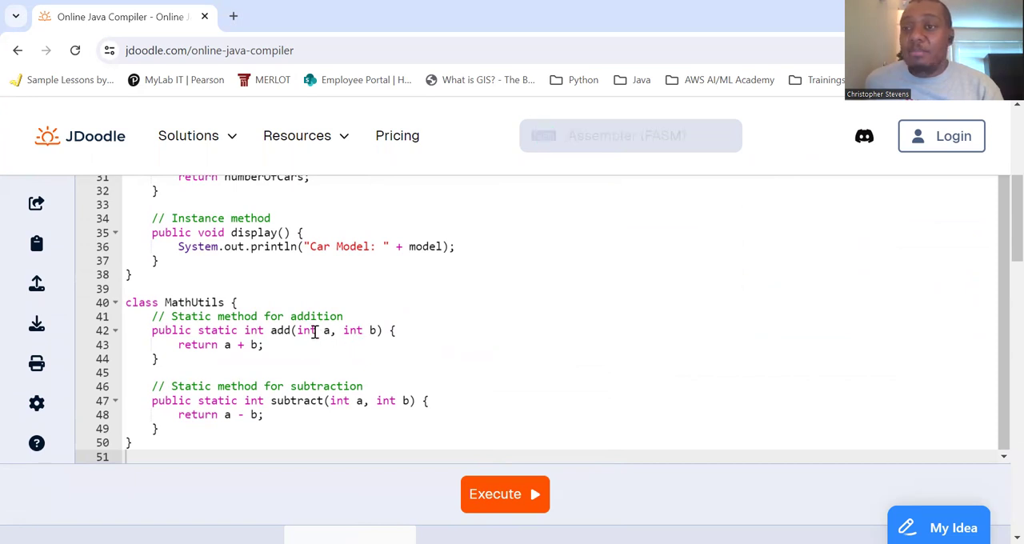
{"action": "mouse_move", "coordinate": [248, 350]}
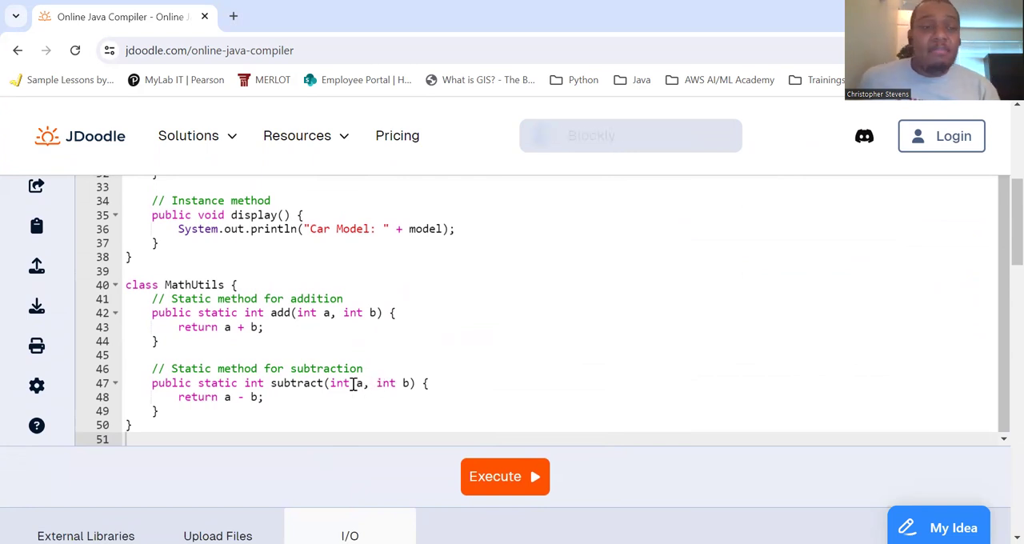
{"action": "mouse_move", "coordinate": [227, 387]}
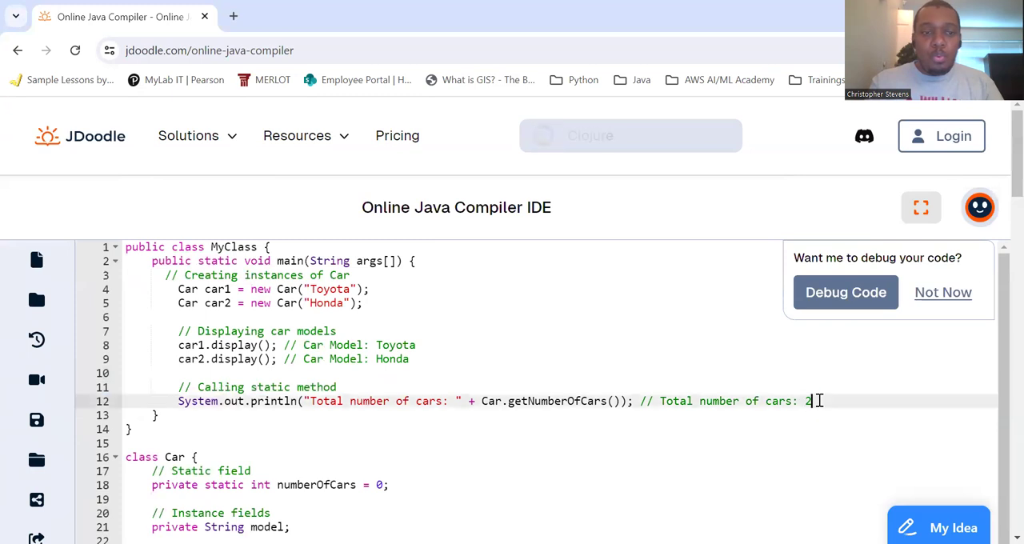
{"action": "left_click_drag", "start_coordinate": [816, 401], "coordinate": [166, 275]}
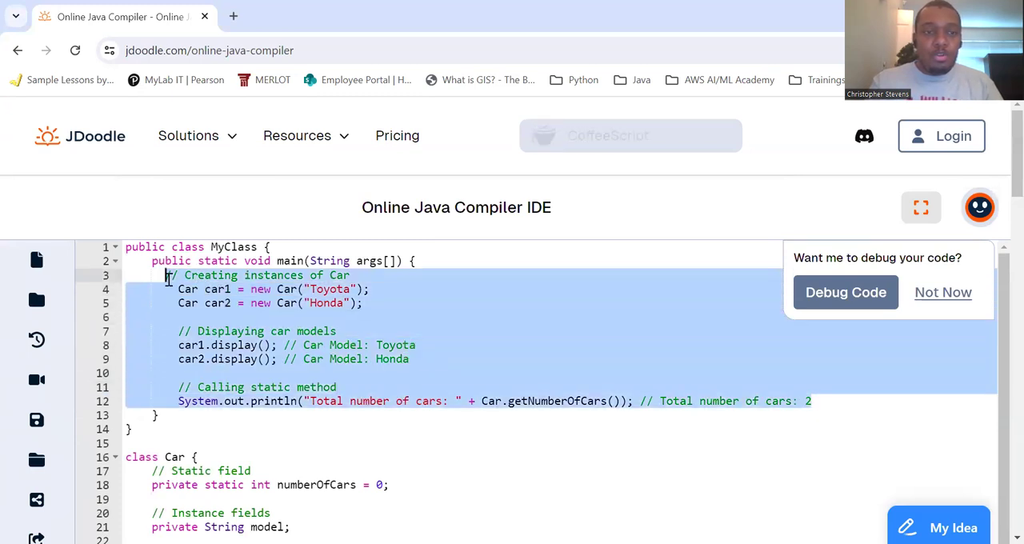